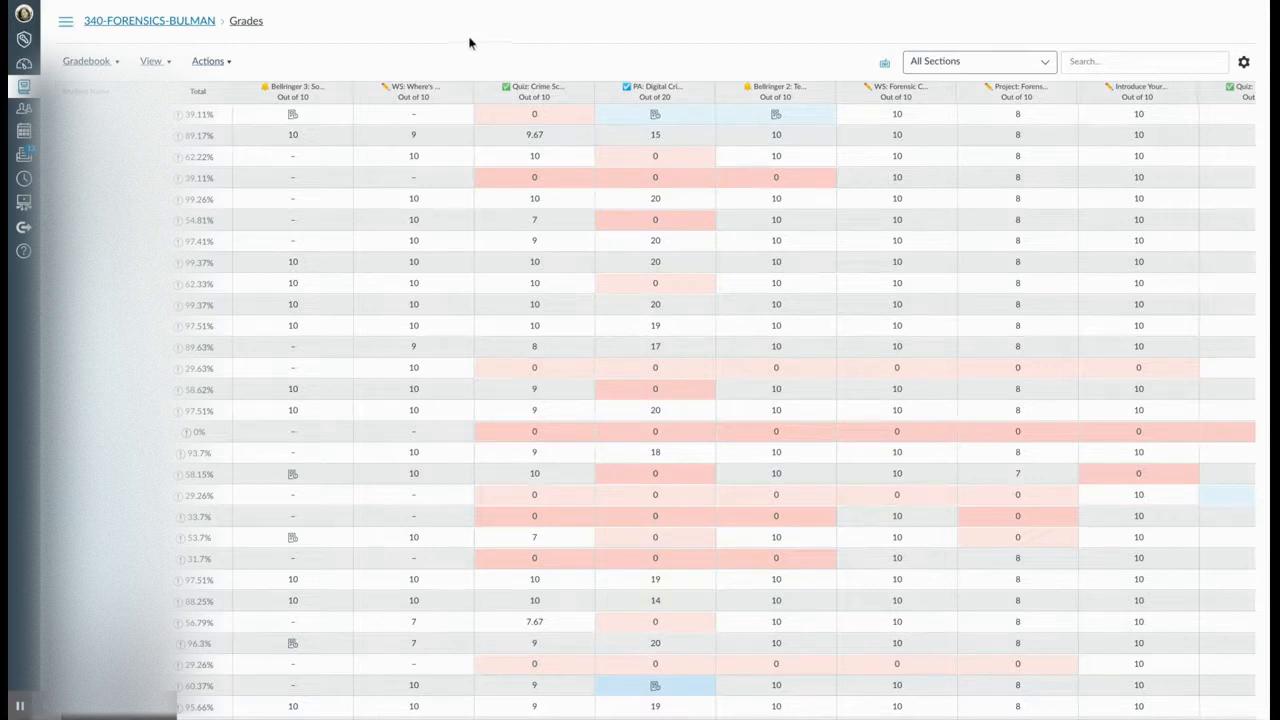
{"action": "mouse_move", "coordinate": [446, 428]}
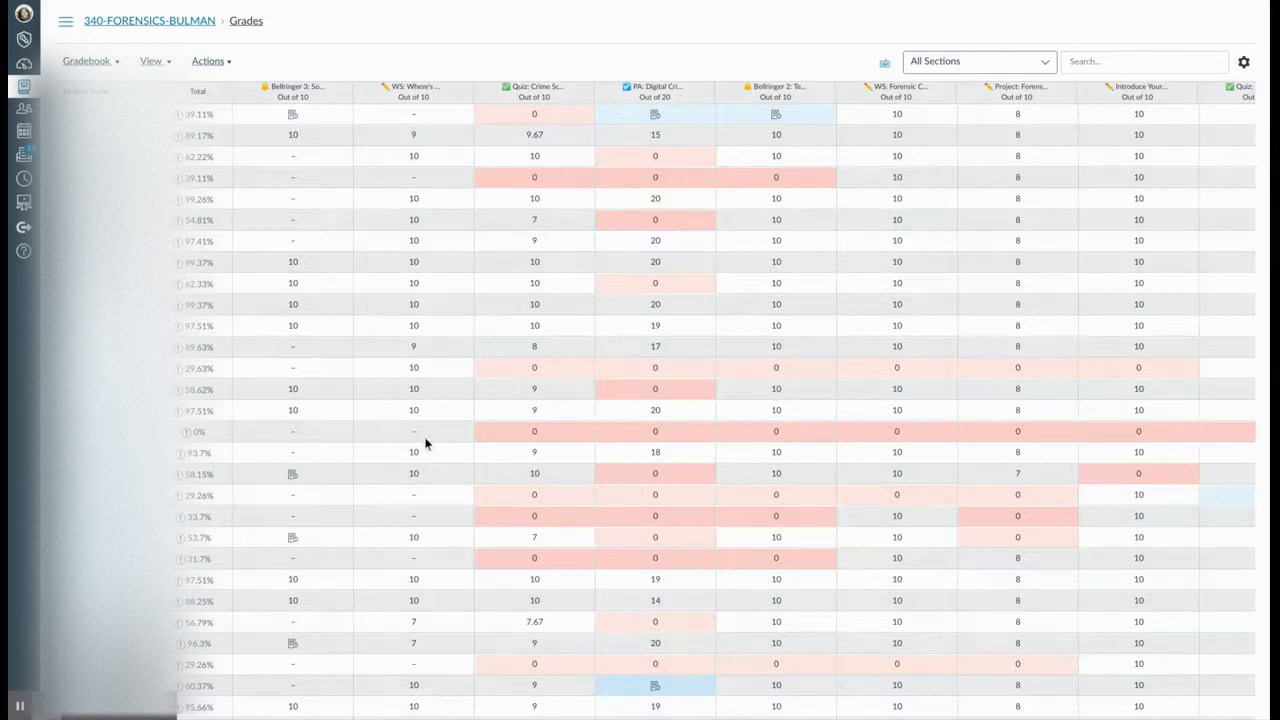
{"action": "mouse_move", "coordinate": [438, 80]}
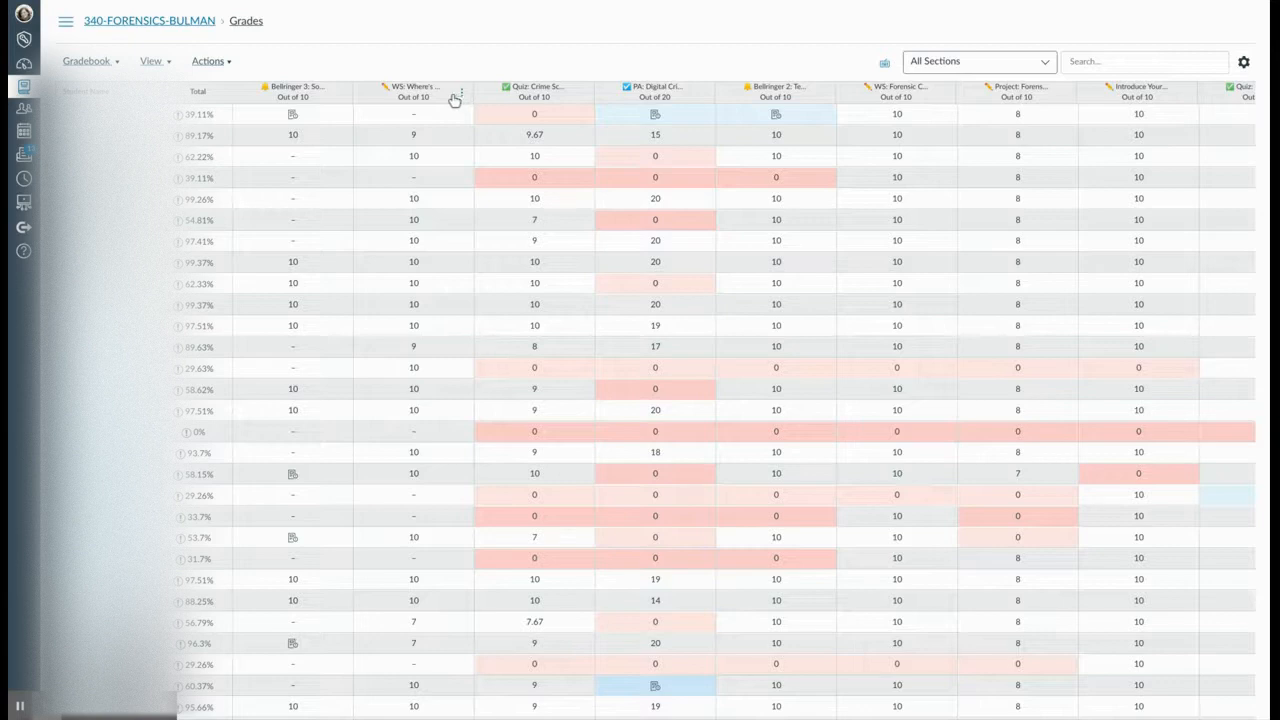
{"action": "mouse_move", "coordinate": [415, 122]}
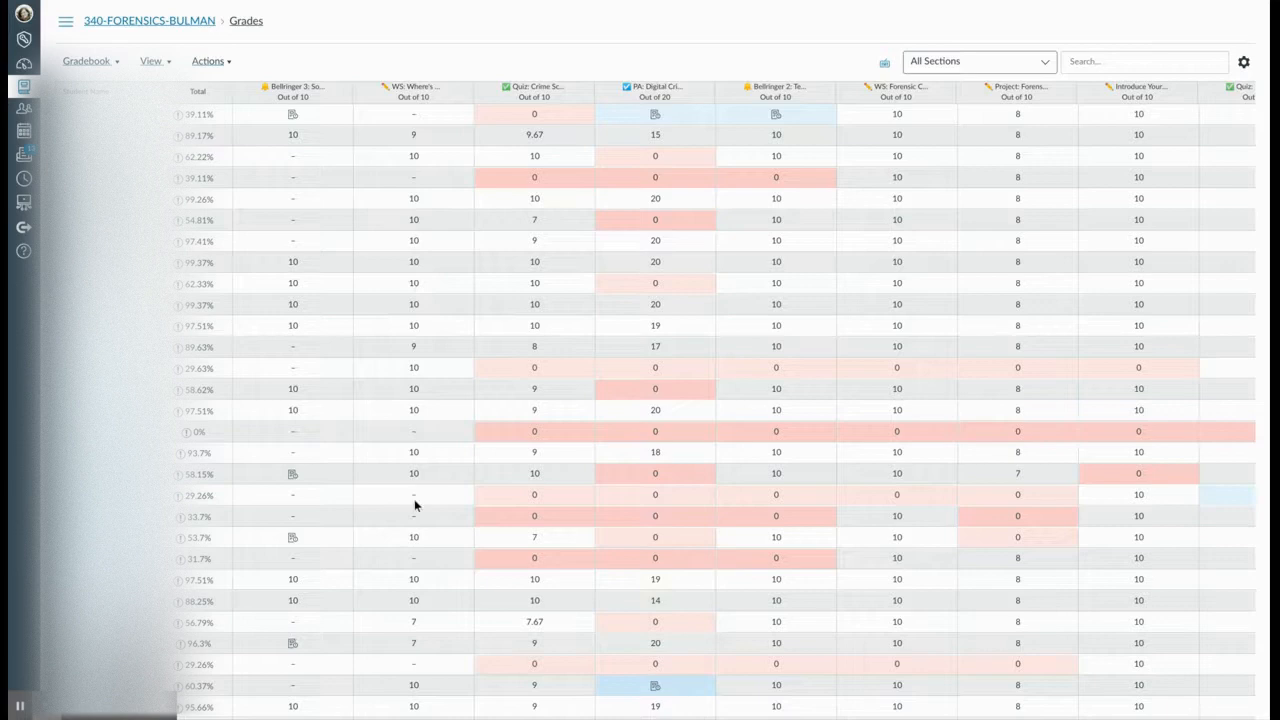
{"action": "mouse_move", "coordinate": [414, 500]}
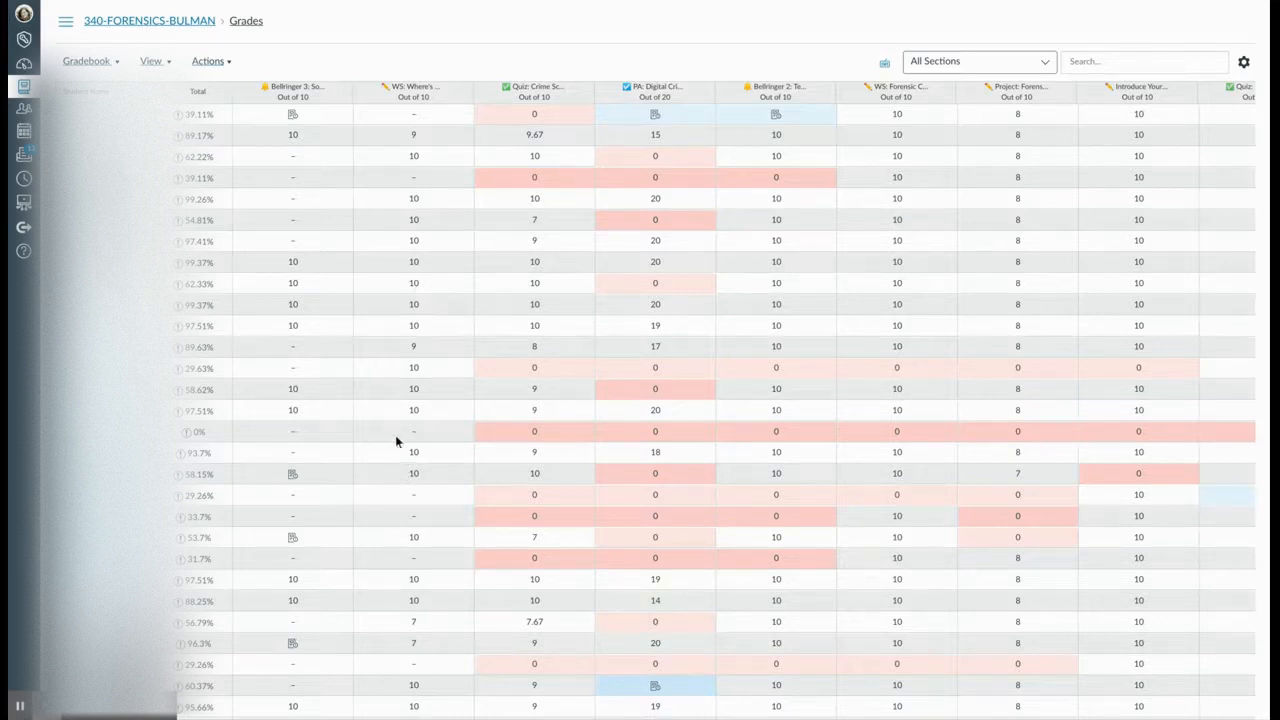
{"action": "mouse_move", "coordinate": [460, 110]}
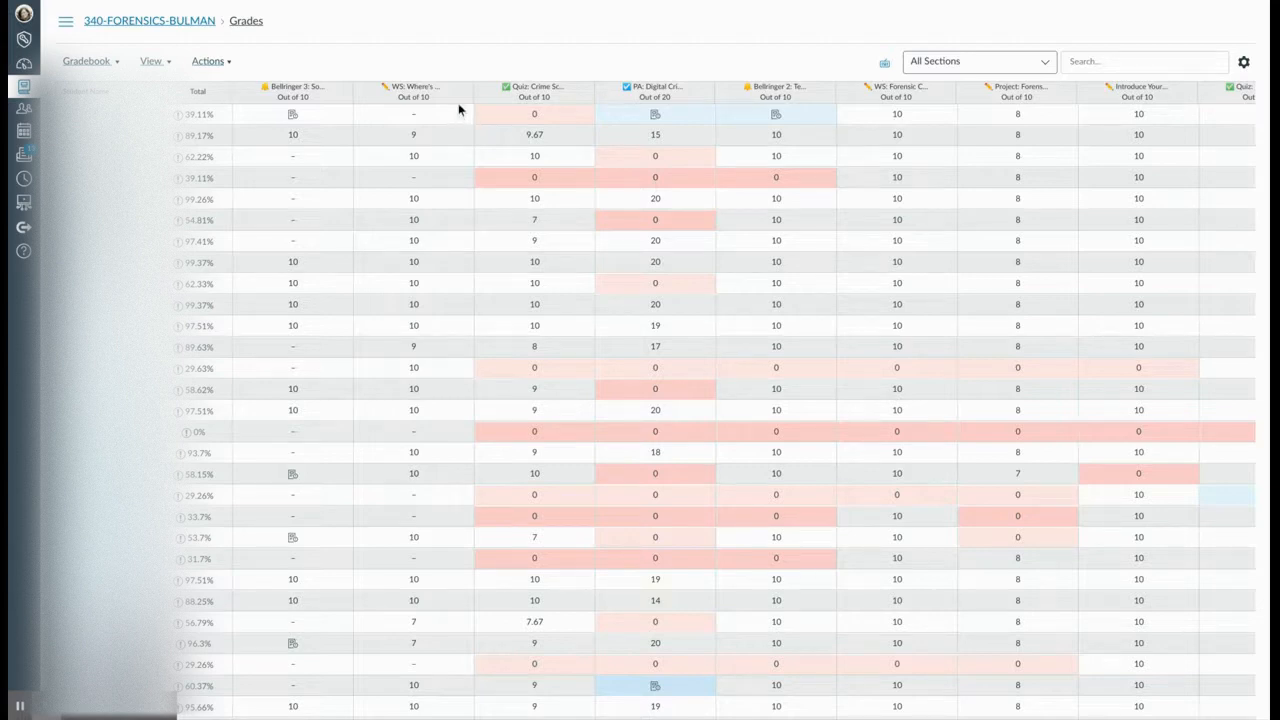
{"action": "mouse_move", "coordinate": [428, 125]}
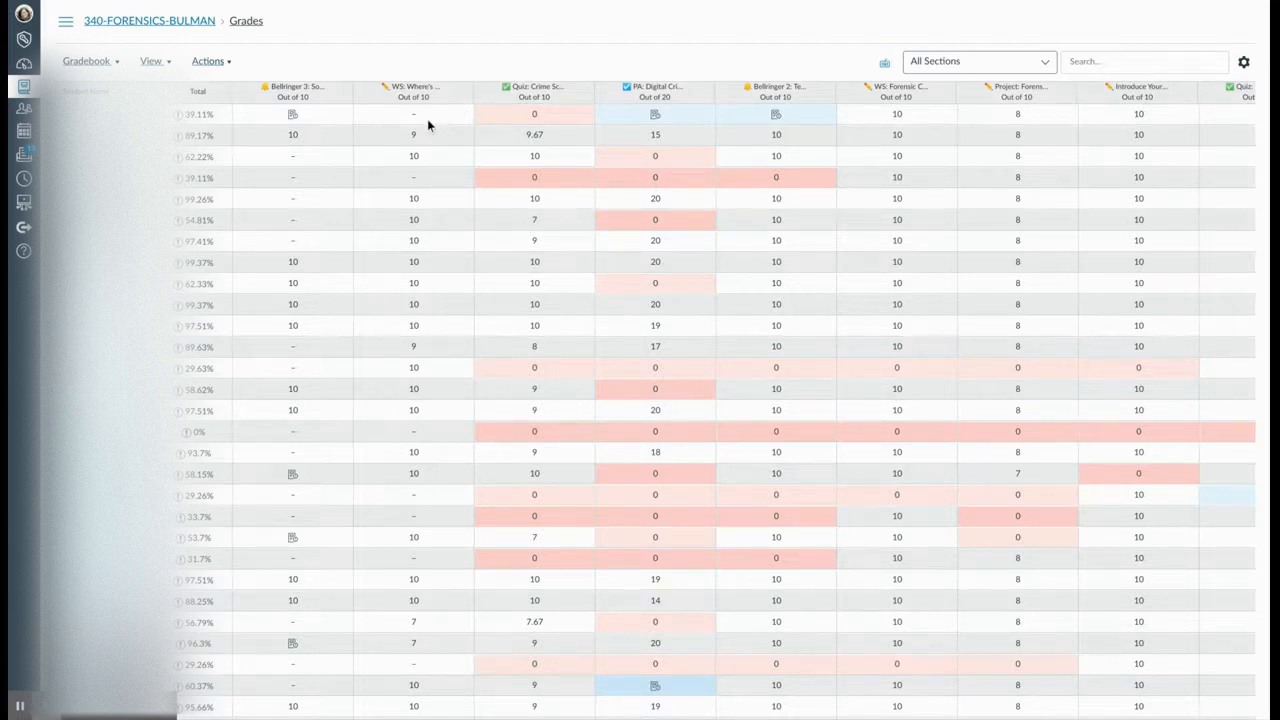
- Enter 0 for the first student's Where's Waldo score, then choose Set Default Grade for that column
{"action": "left_click", "coordinate": [413, 113]}
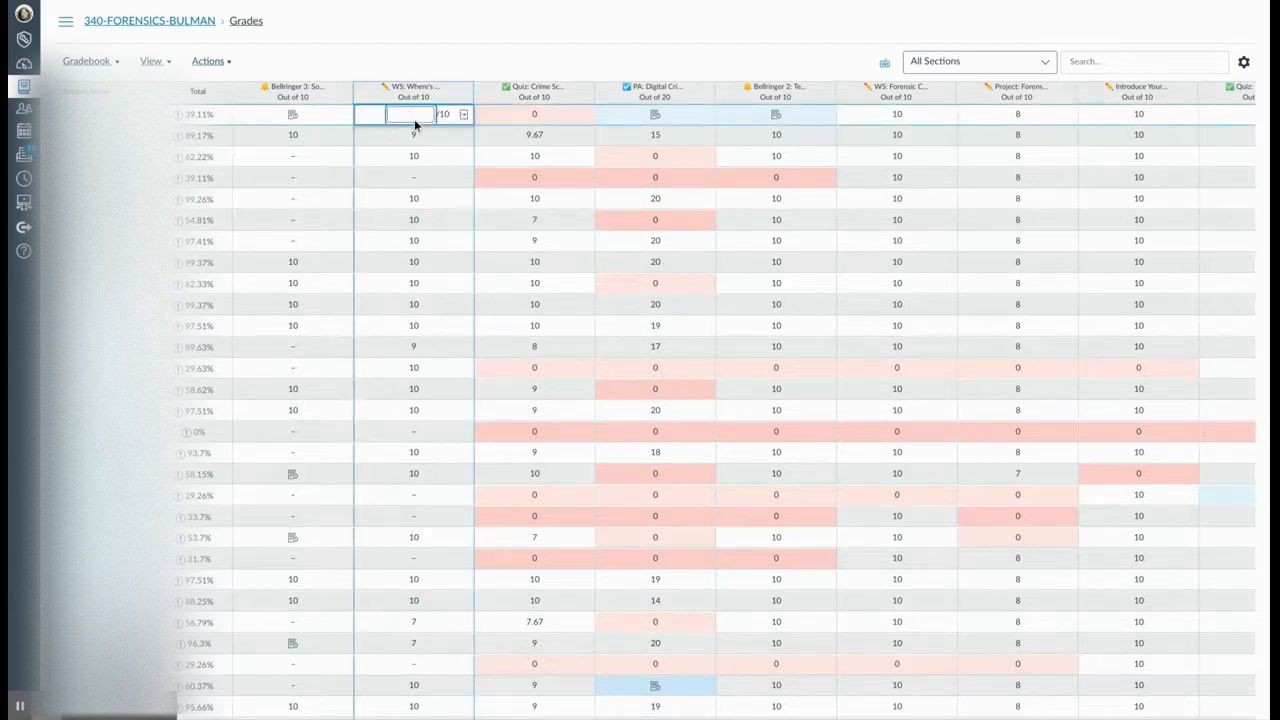
{"action": "type", "text": "0"}
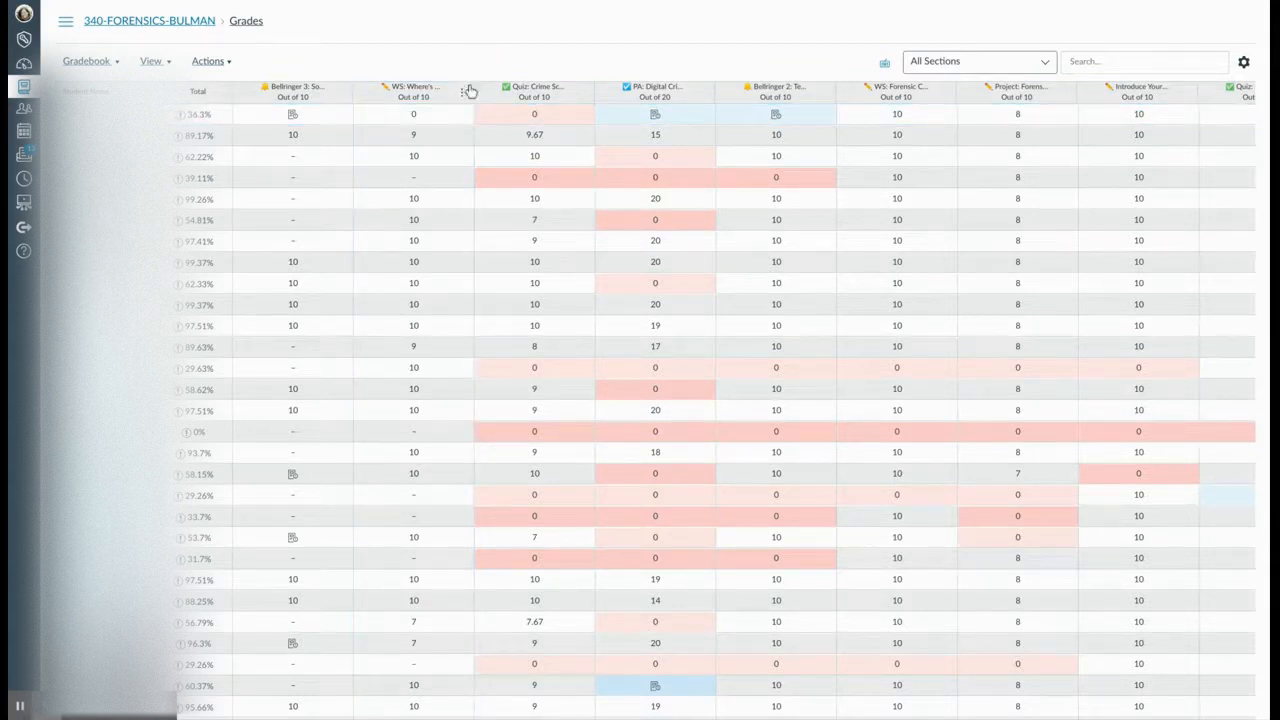
{"action": "mouse_move", "coordinate": [463, 105]}
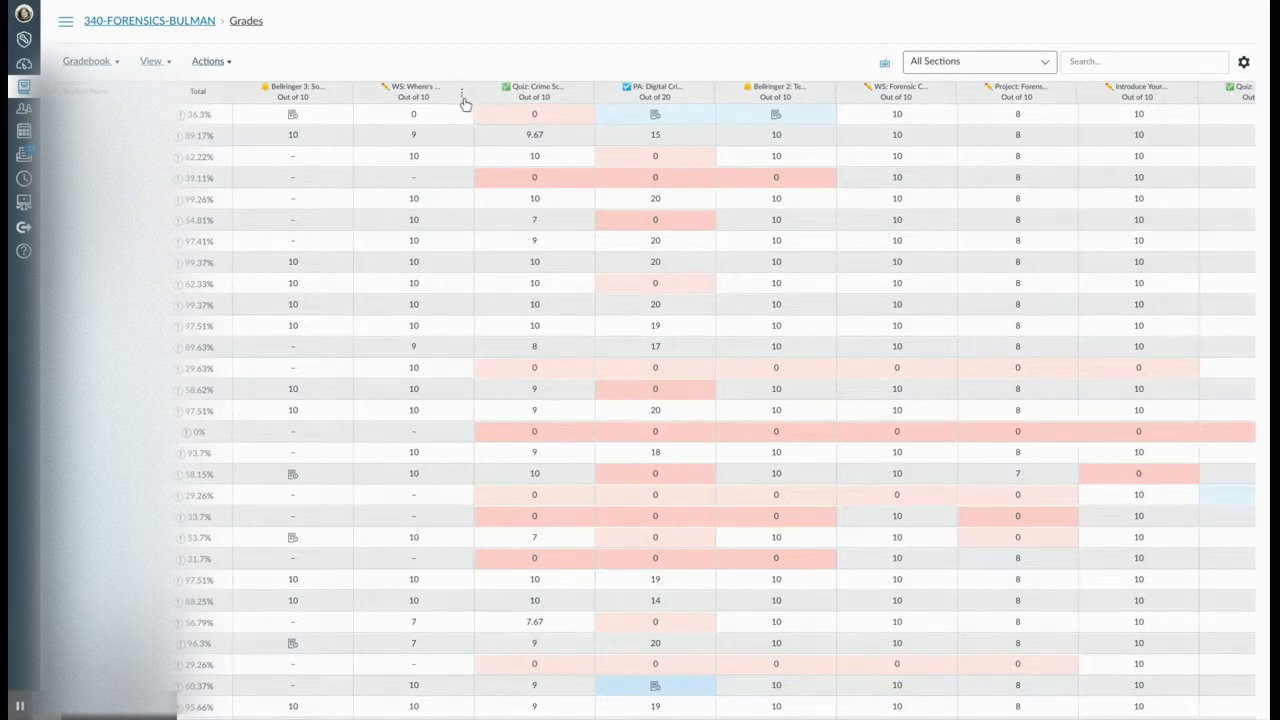
{"action": "left_click", "coordinate": [462, 97]}
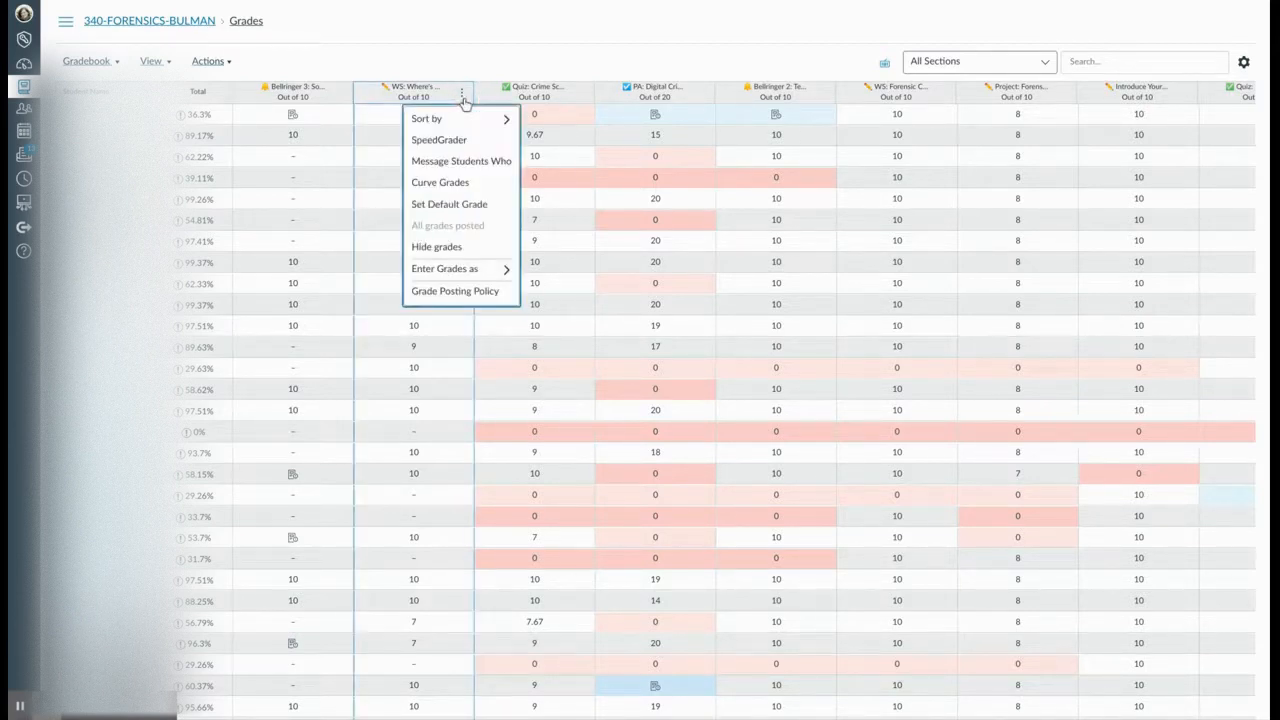
{"action": "mouse_move", "coordinate": [449, 204]}
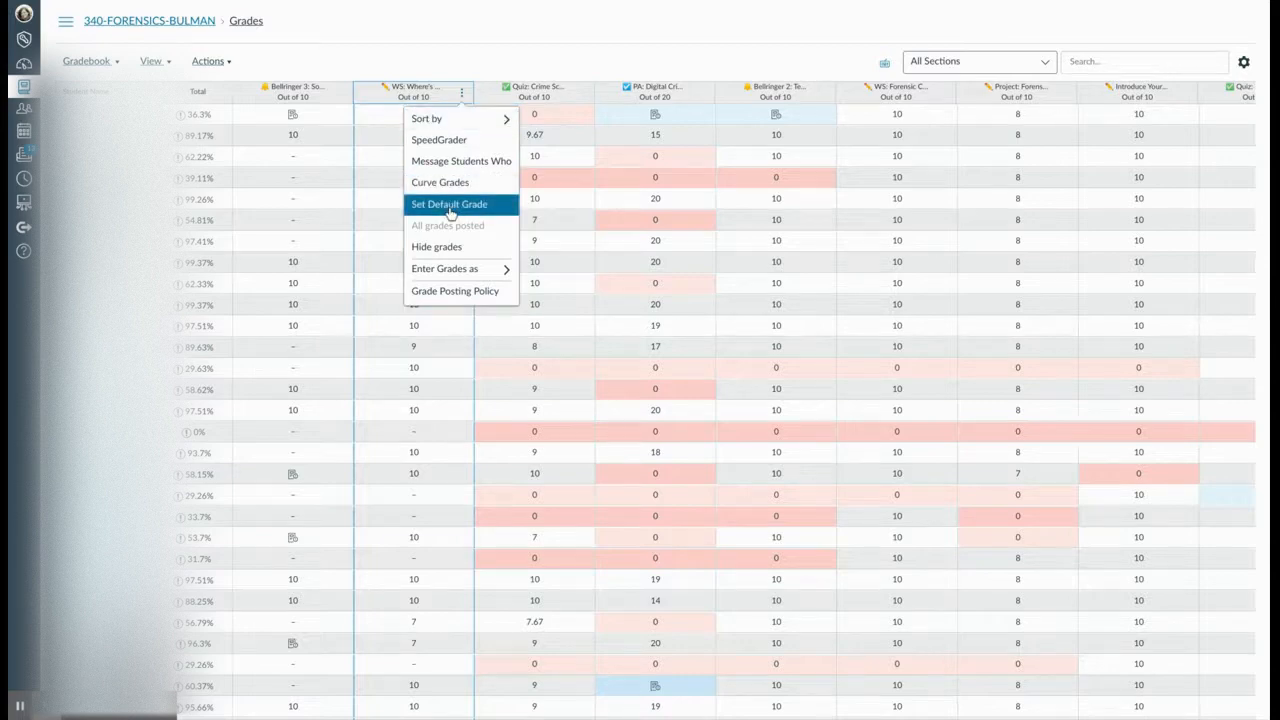
{"action": "left_click", "coordinate": [448, 204]}
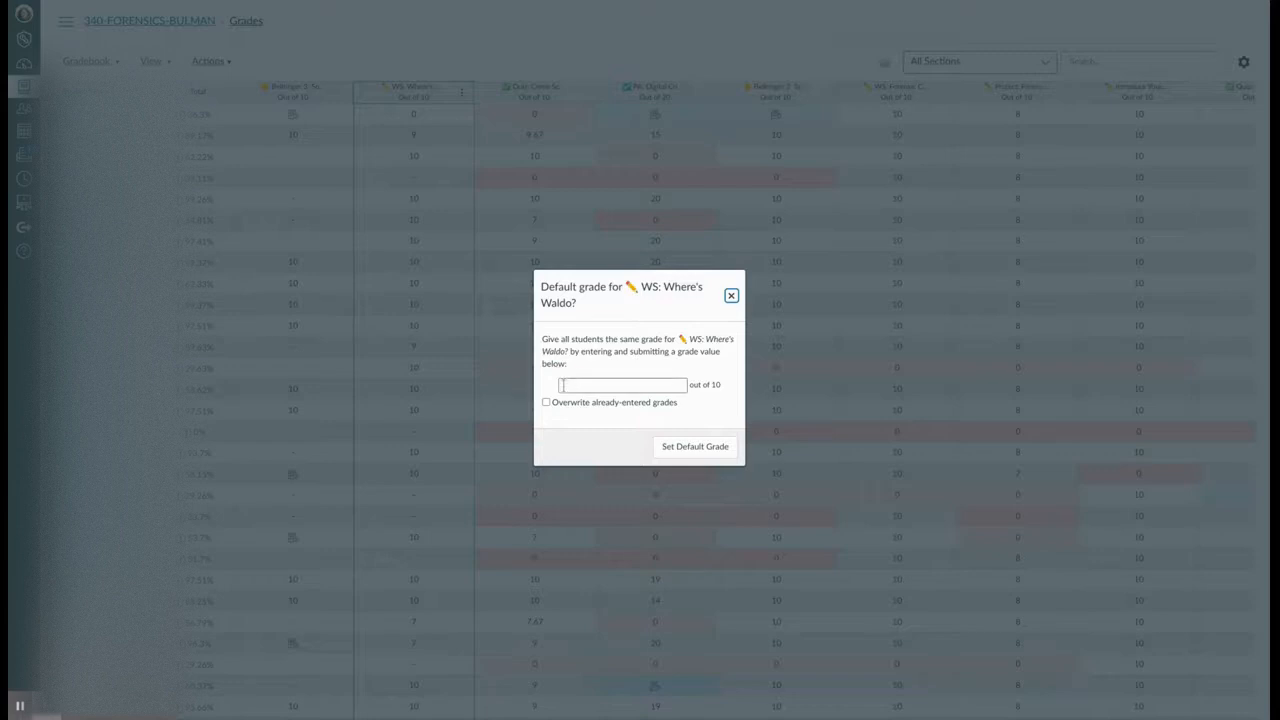
- Enter 0 as the default grade, leaving 'Overwrite already-entered grades' unchecked
{"action": "type", "text": "0"}
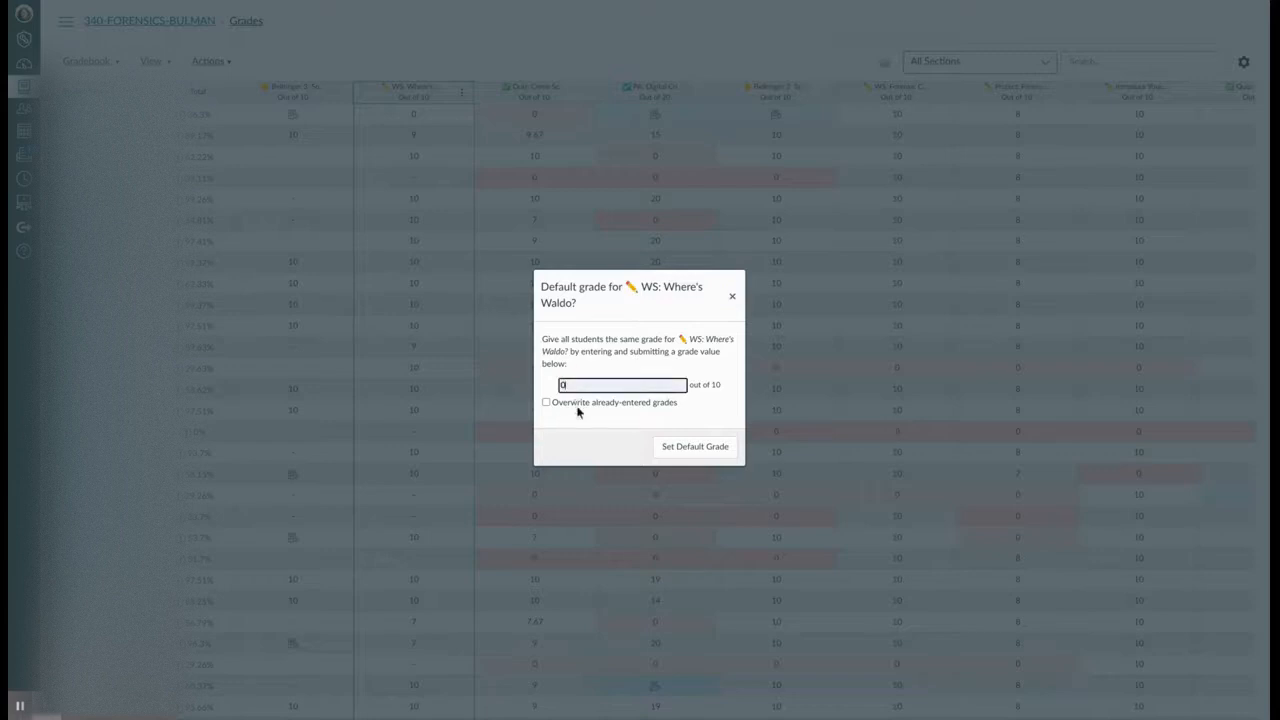
{"action": "mouse_move", "coordinate": [584, 366]}
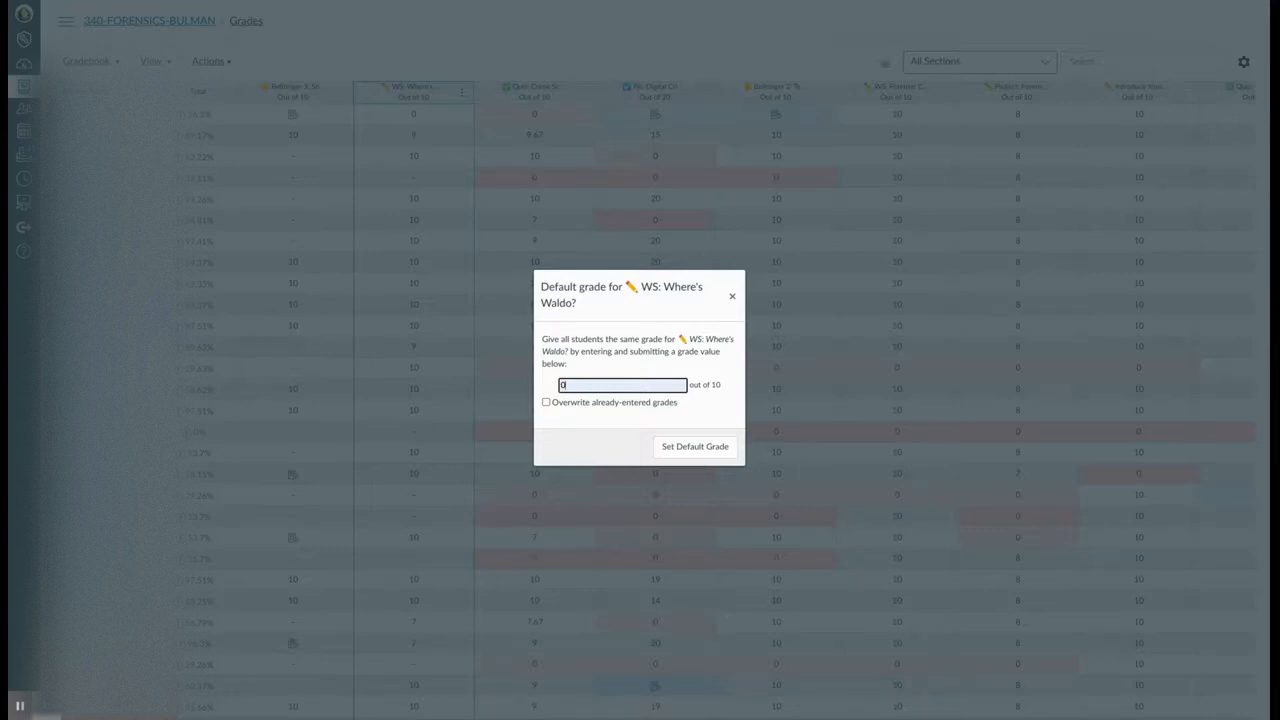
{"action": "mouse_move", "coordinate": [642, 410]}
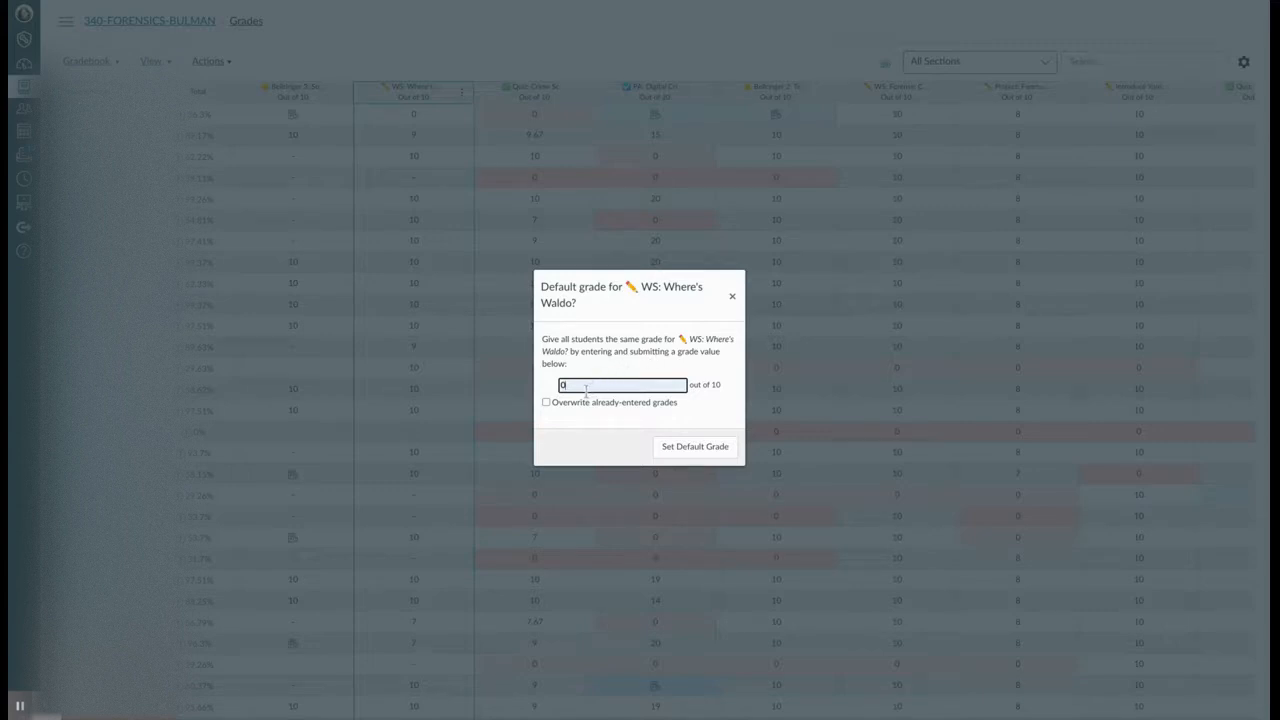
{"action": "mouse_move", "coordinate": [740, 400]}
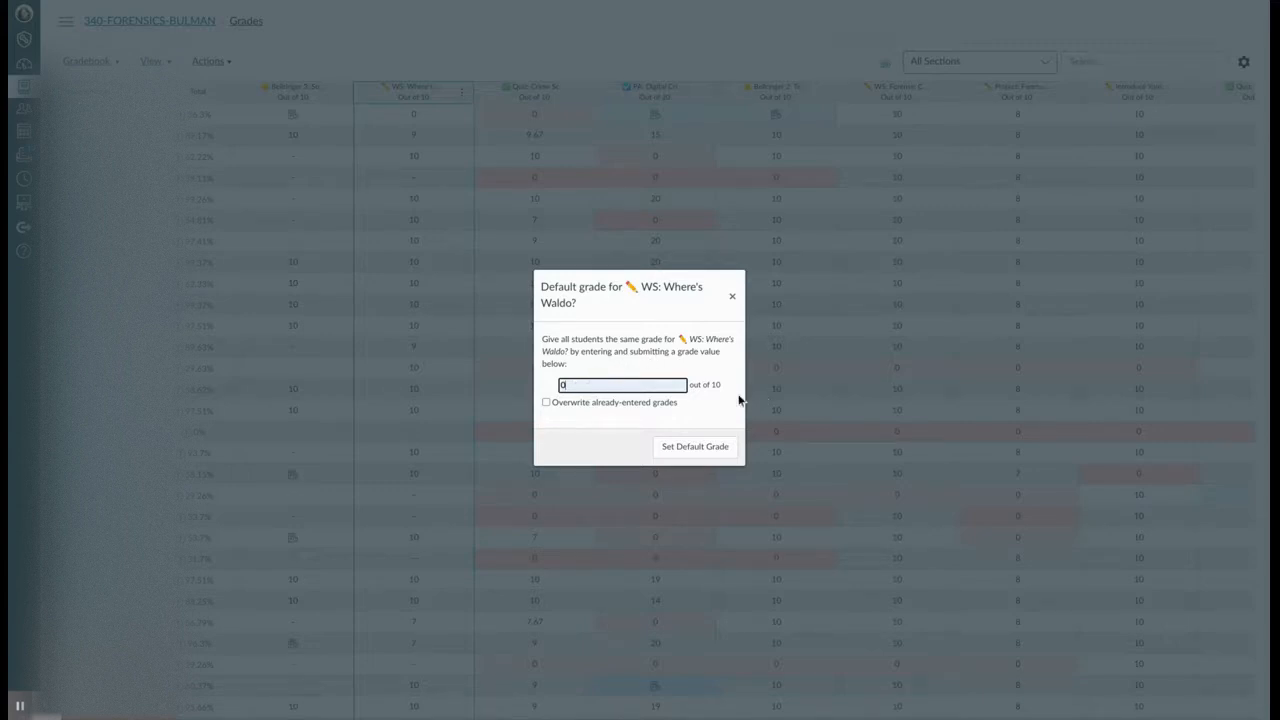
- Submit the default grade of 0 with the Set Default Grade button
{"action": "left_click", "coordinate": [694, 446]}
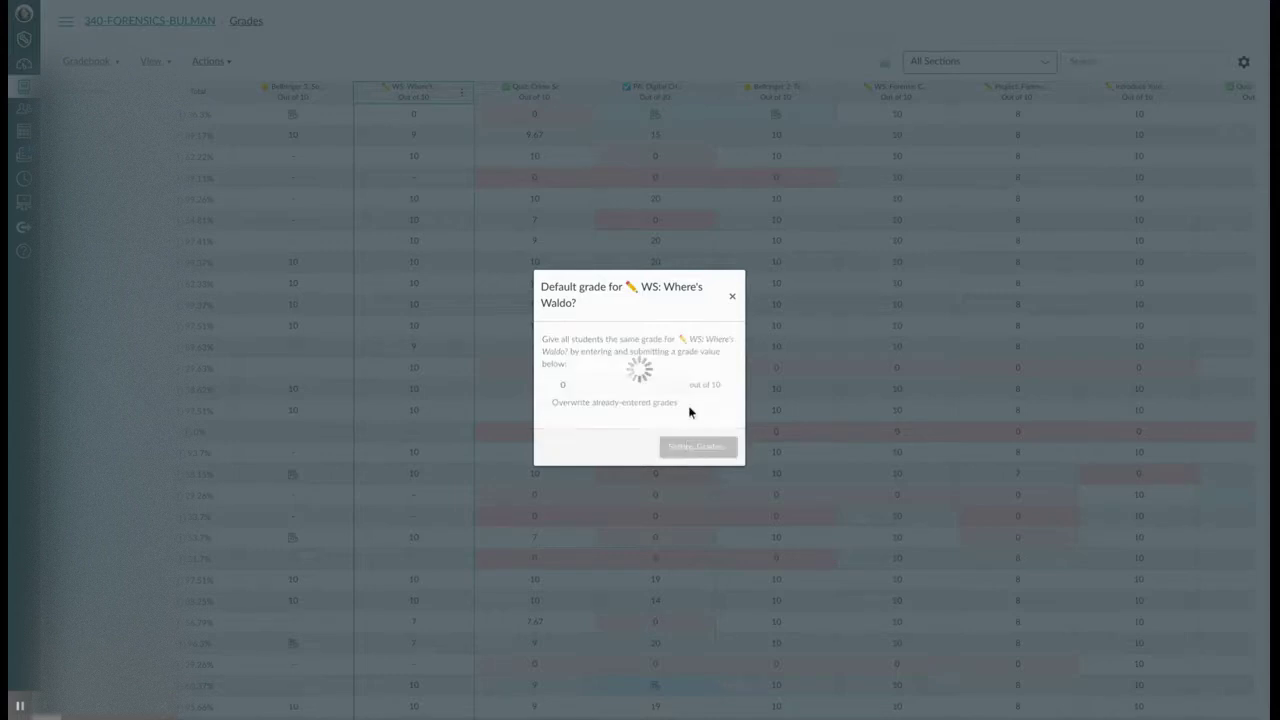
{"action": "mouse_move", "coordinate": [677, 386]}
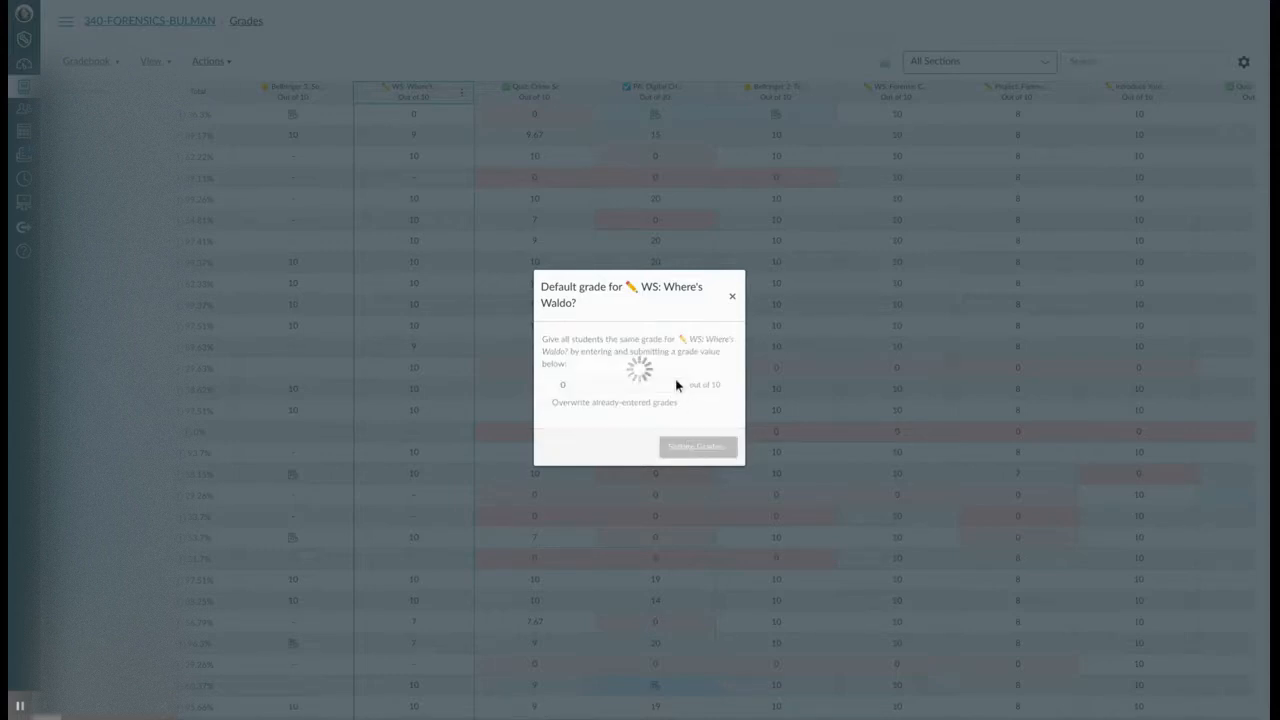
{"action": "mouse_move", "coordinate": [584, 88]}
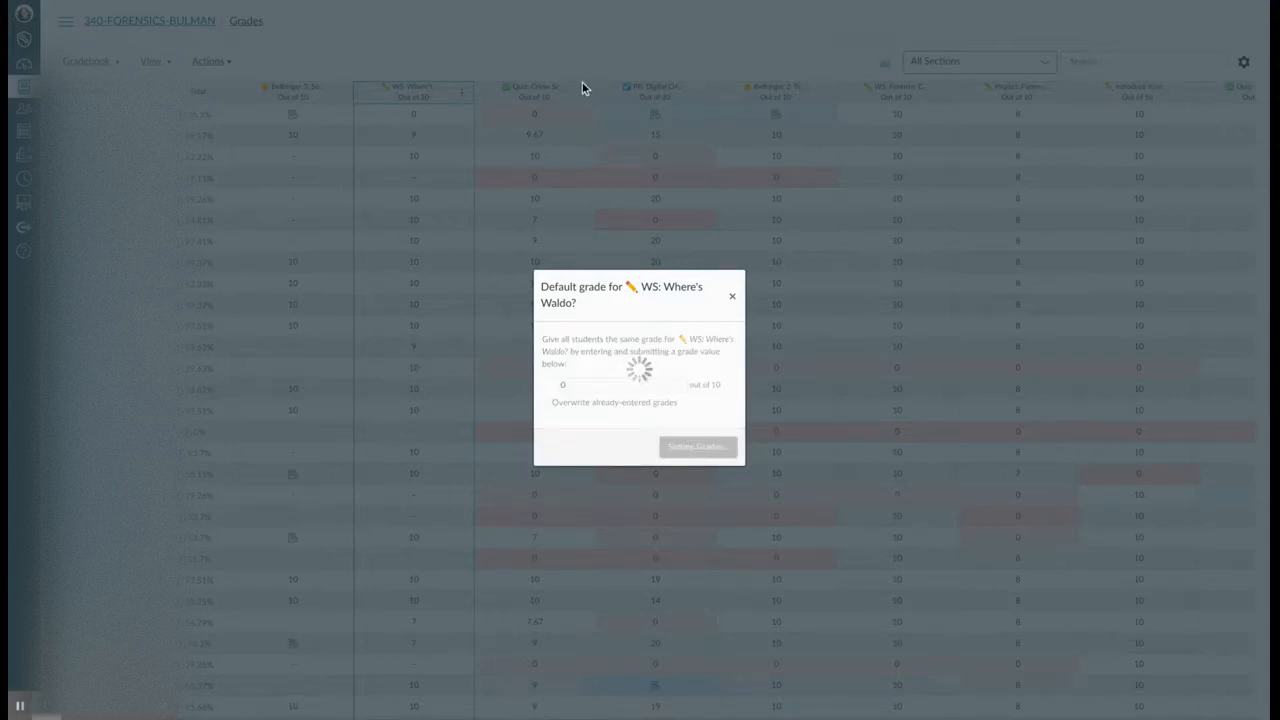
{"action": "left_click", "coordinate": [697, 446]}
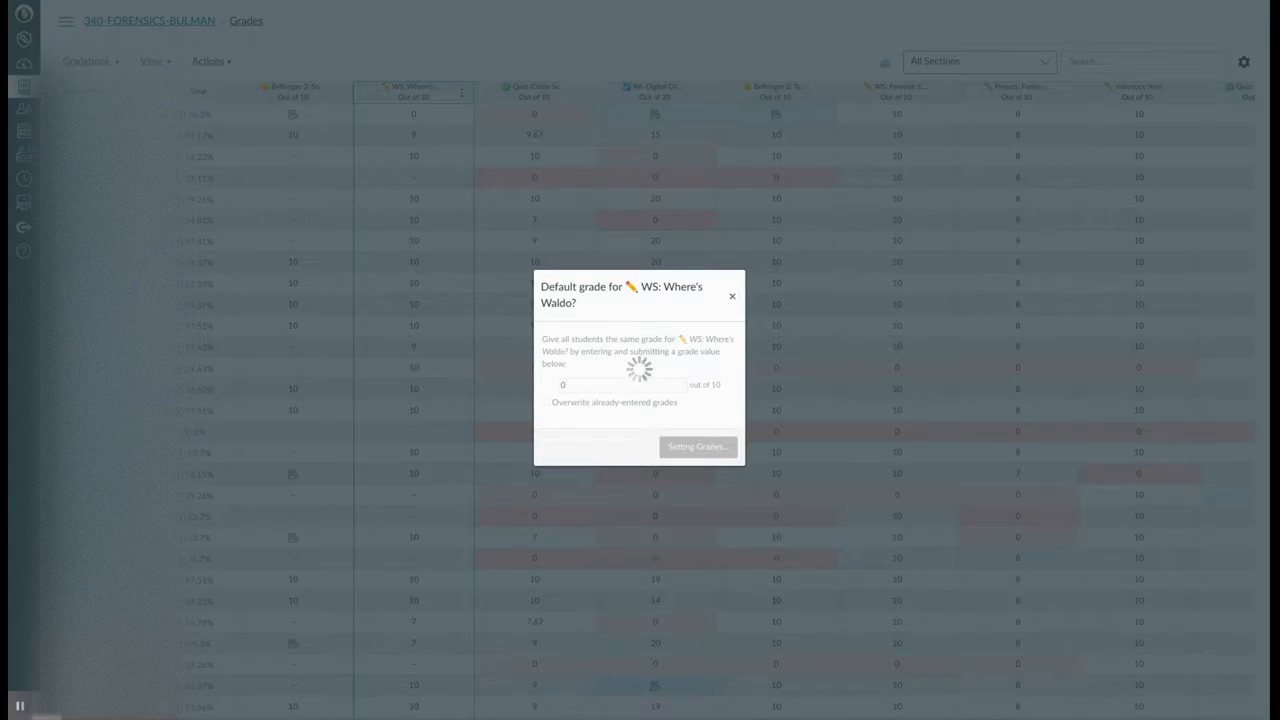
- Close the default-grade dialog and open a newly filled 0 Where's Waldo score to verify it
{"action": "left_click", "coordinate": [697, 447]}
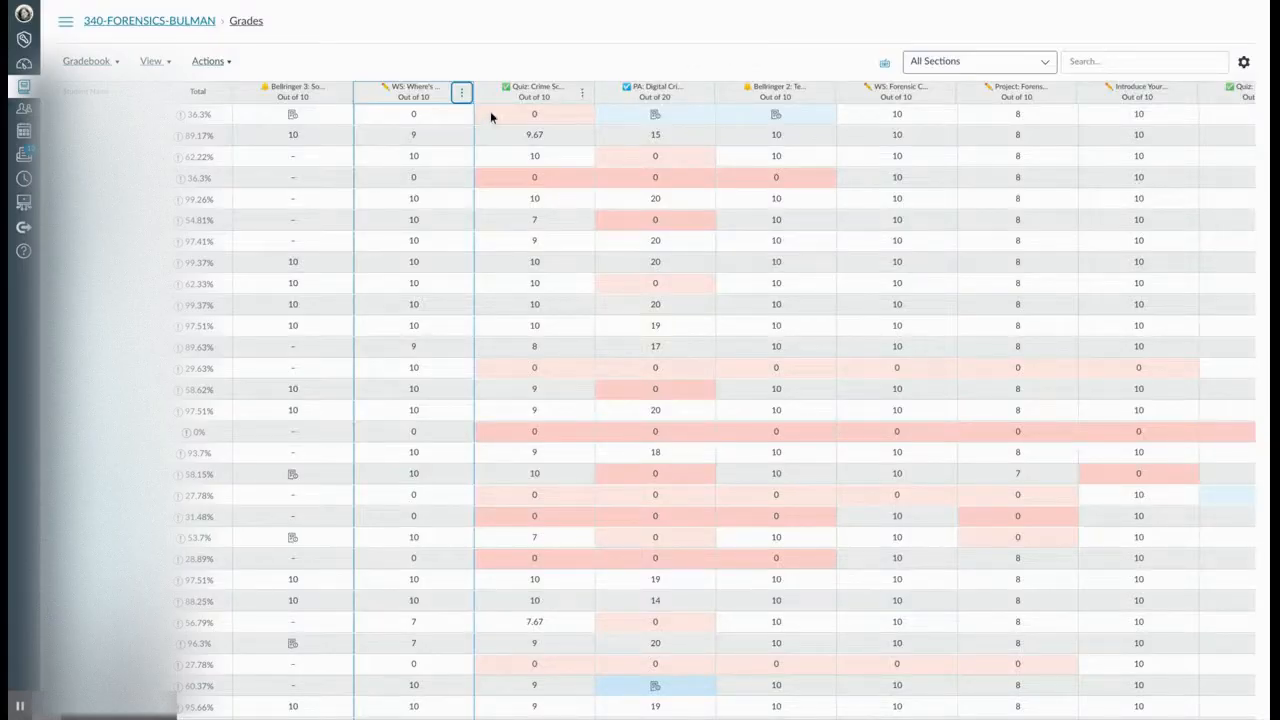
{"action": "mouse_move", "coordinate": [418, 260]}
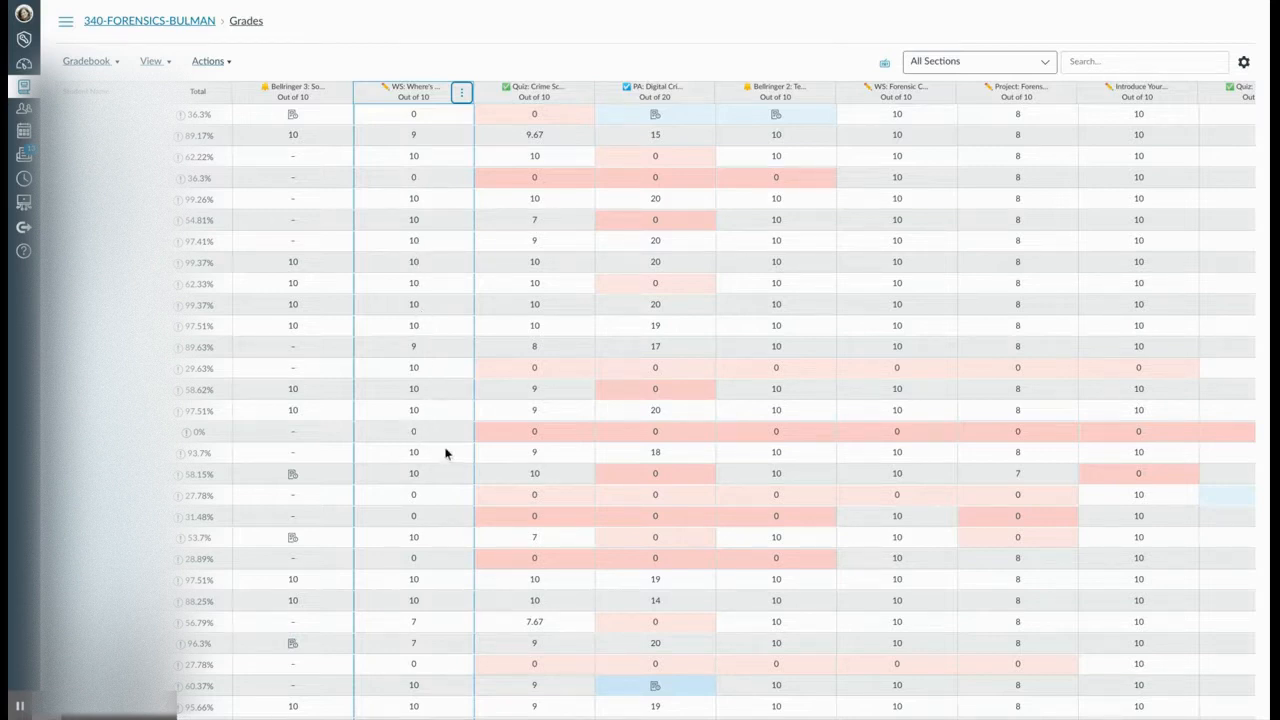
{"action": "mouse_move", "coordinate": [424, 434]}
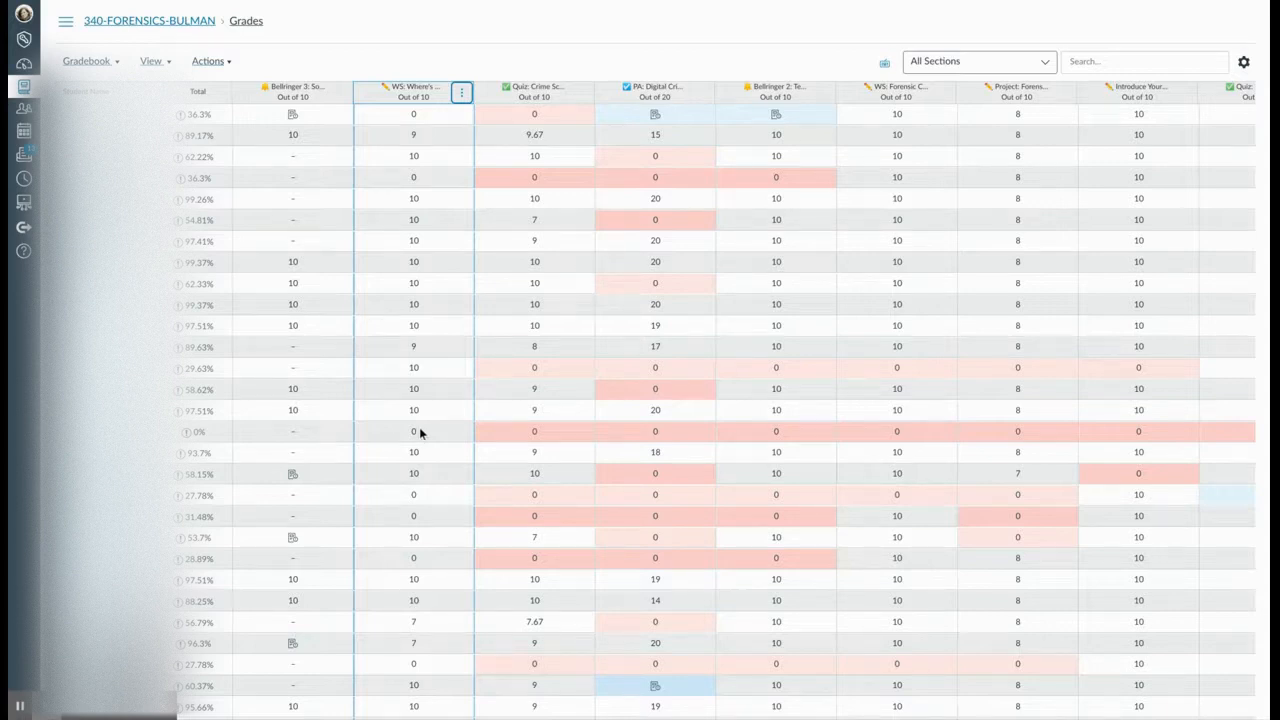
{"action": "left_click", "coordinate": [413, 431]}
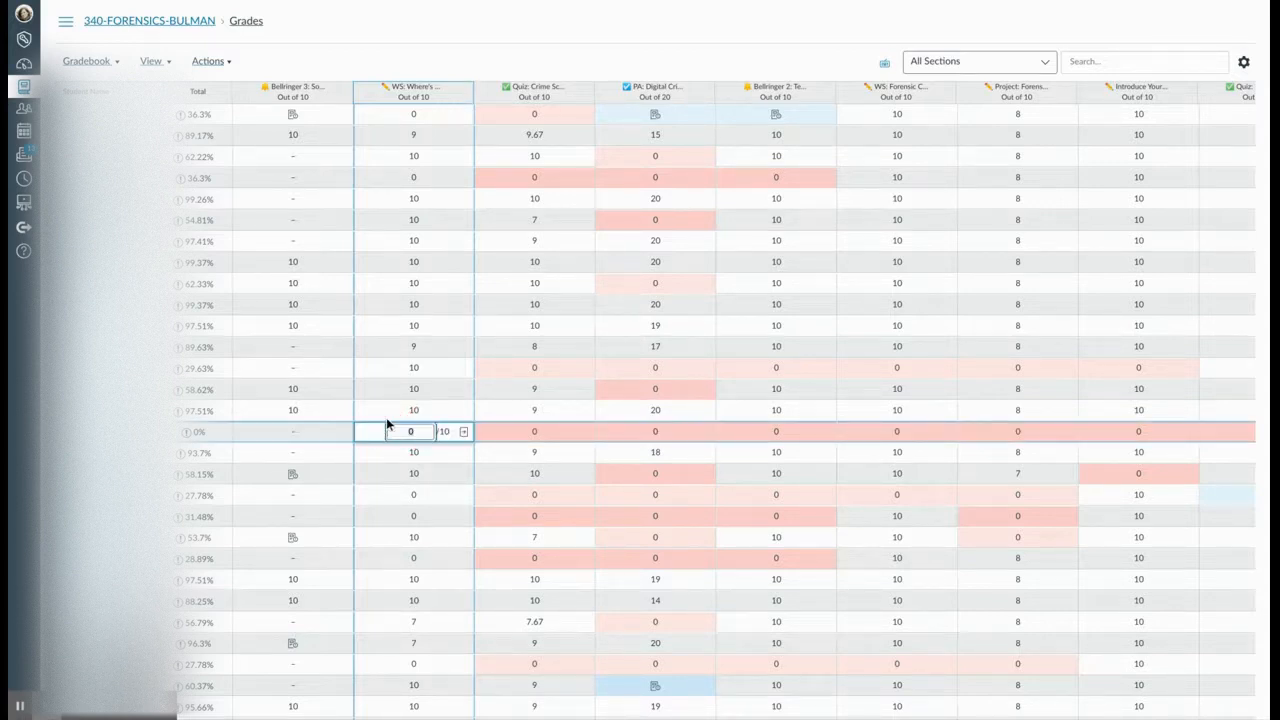